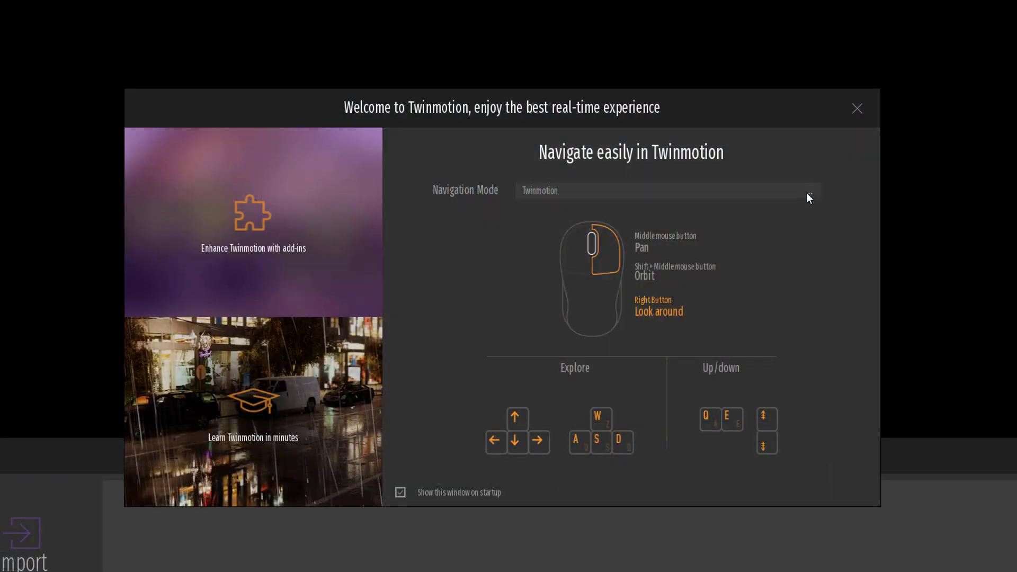
# - Dismiss the Welcome to Twinmotion window to reveal the vegetation scene viewport
pyautogui.click(856, 108)
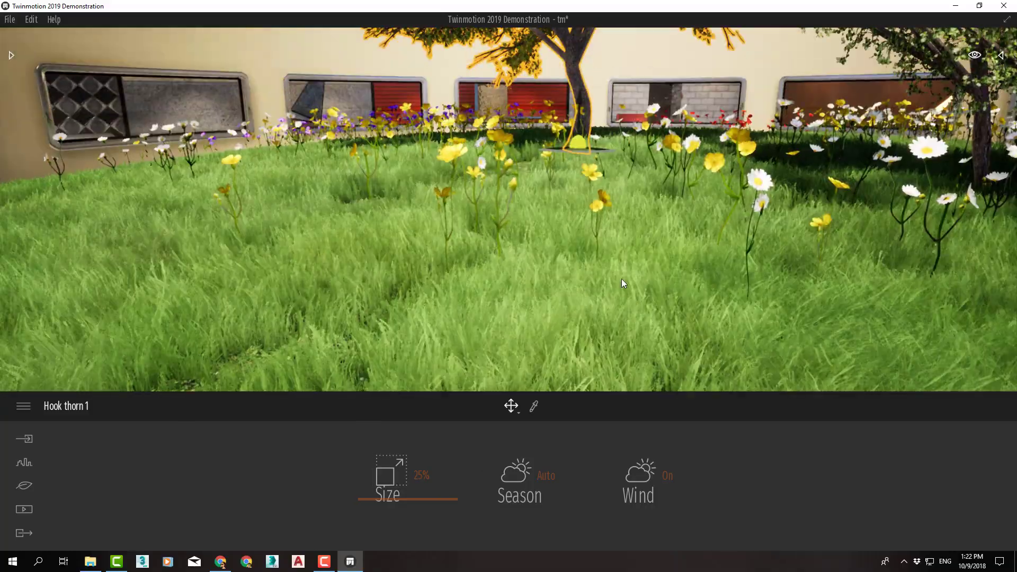
pyautogui.click(349, 561)
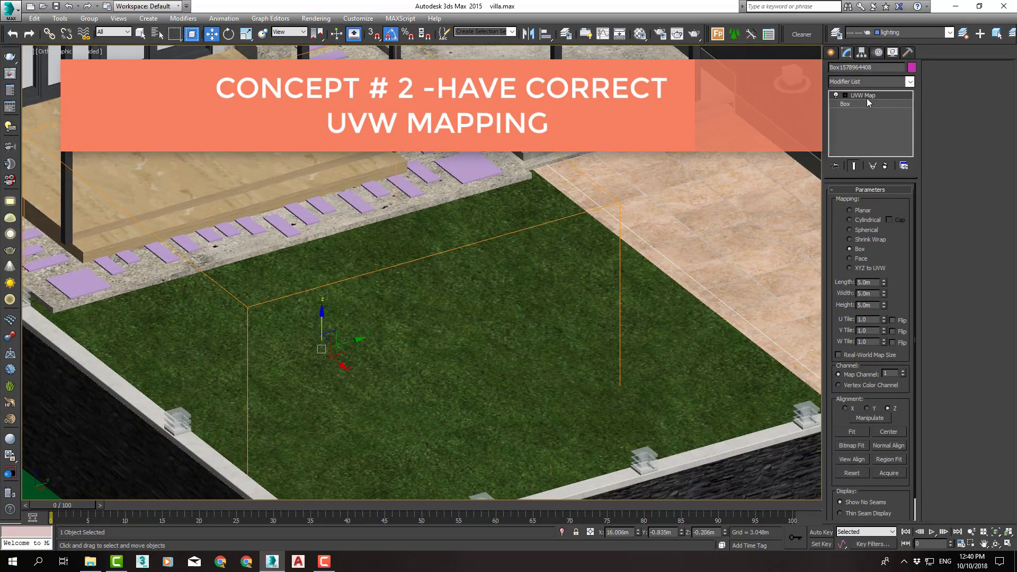
pyautogui.moveTo(464, 340)
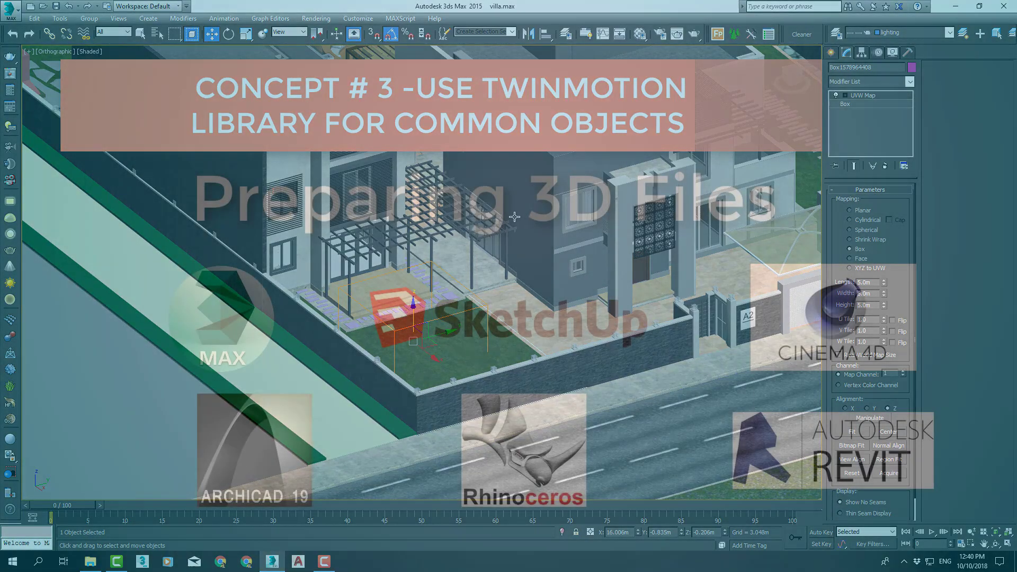
# - Give the villa's lawn box a UVW Map modifier with Box mapping
pyautogui.click(348, 561)
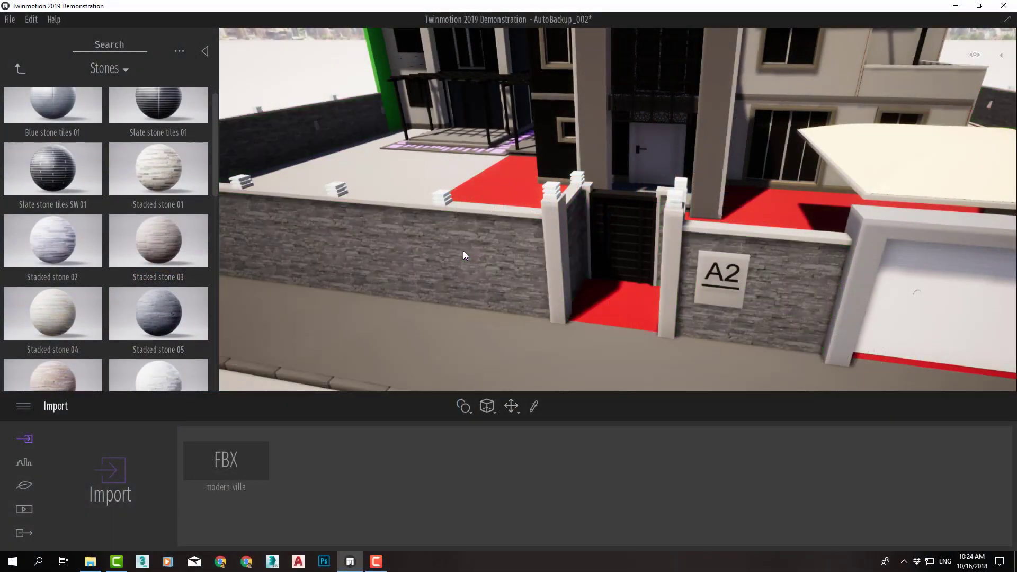
# - Apply stone to the boundary wall, sculpt the outer terrain, and place a Japanese maple in the courtyard
pyautogui.click(159, 313)
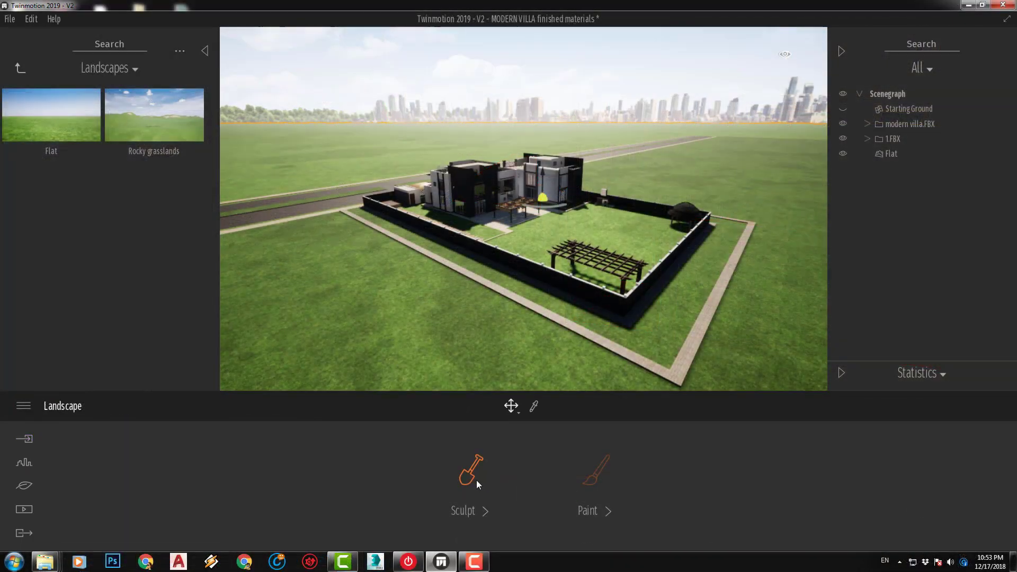
pyautogui.click(471, 471)
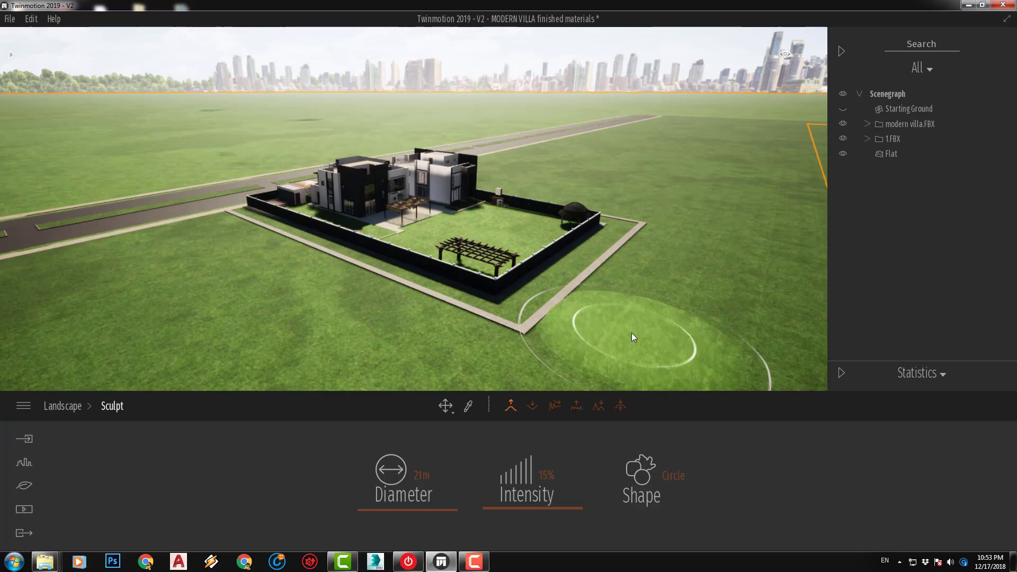
pyautogui.moveTo(633, 337); pyautogui.dragTo(678, 181)
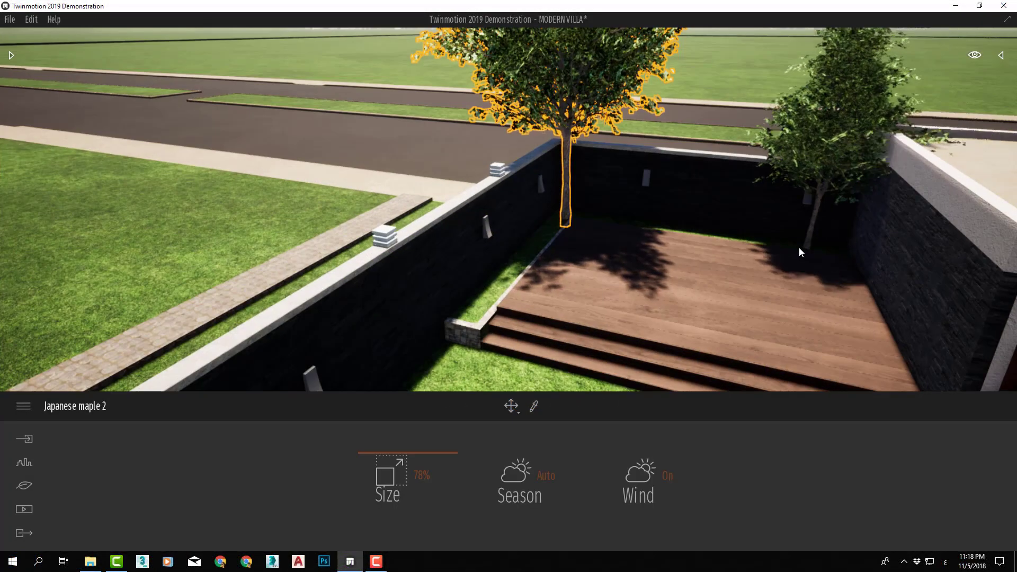
pyautogui.moveTo(455, 466); pyautogui.dragTo(357, 466)
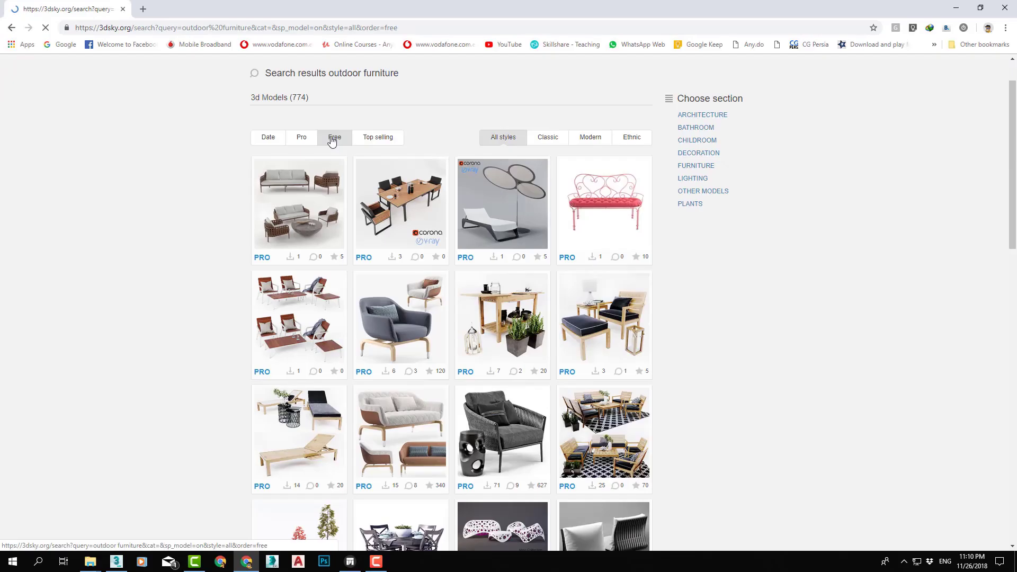
# - Filter the outdoor furniture results to free models and open the free hammock
pyautogui.click(334, 136)
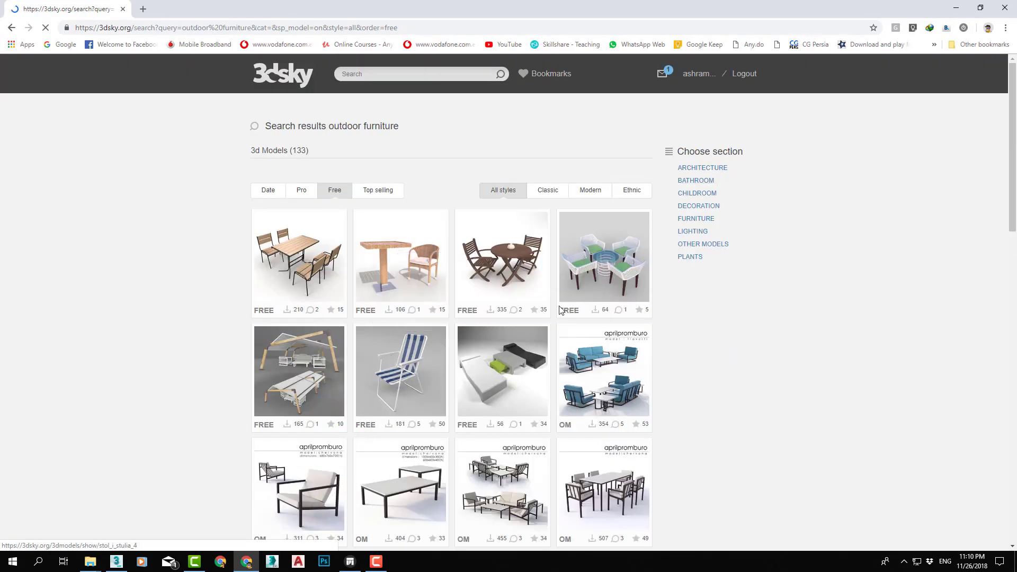
pyautogui.scroll(-3)
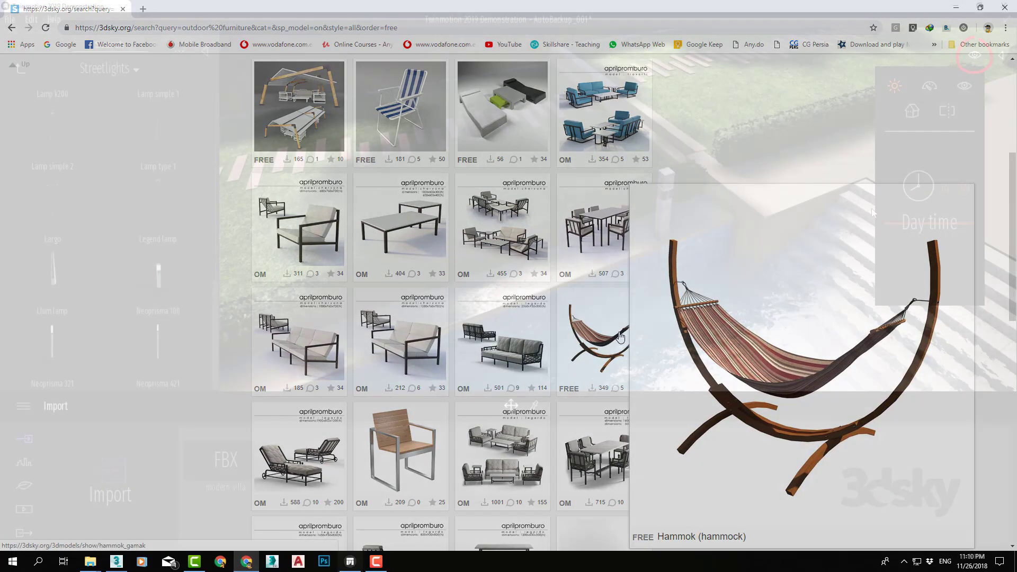
pyautogui.click(350, 562)
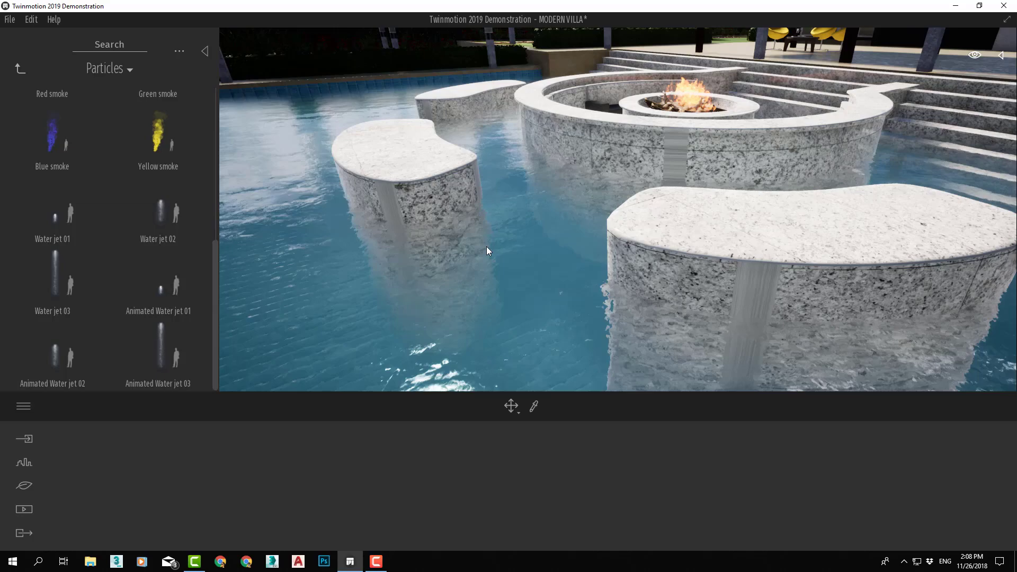
# - Add a water jet effect to the pool and rotate the city skyline background
pyautogui.click(24, 461)
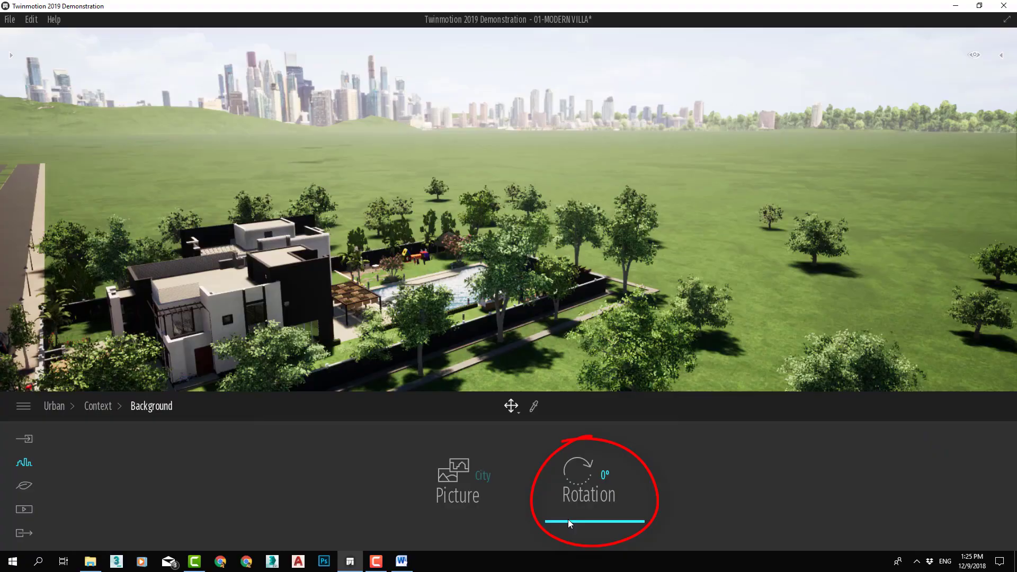
pyautogui.moveTo(569, 522); pyautogui.dragTo(633, 509)
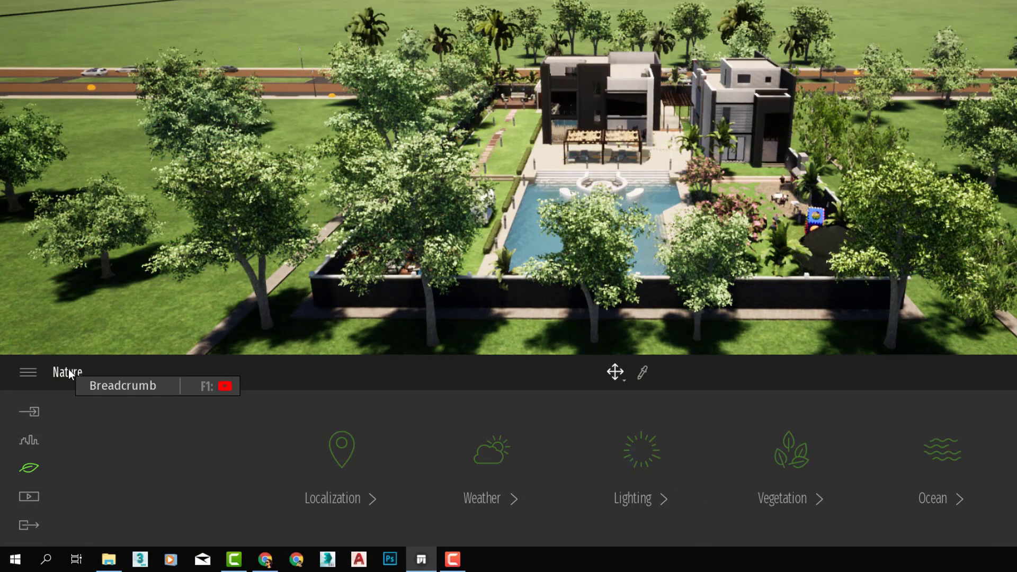
# - Change the sky's weather in Nature settings and choose still-image export
pyautogui.click(341, 449)
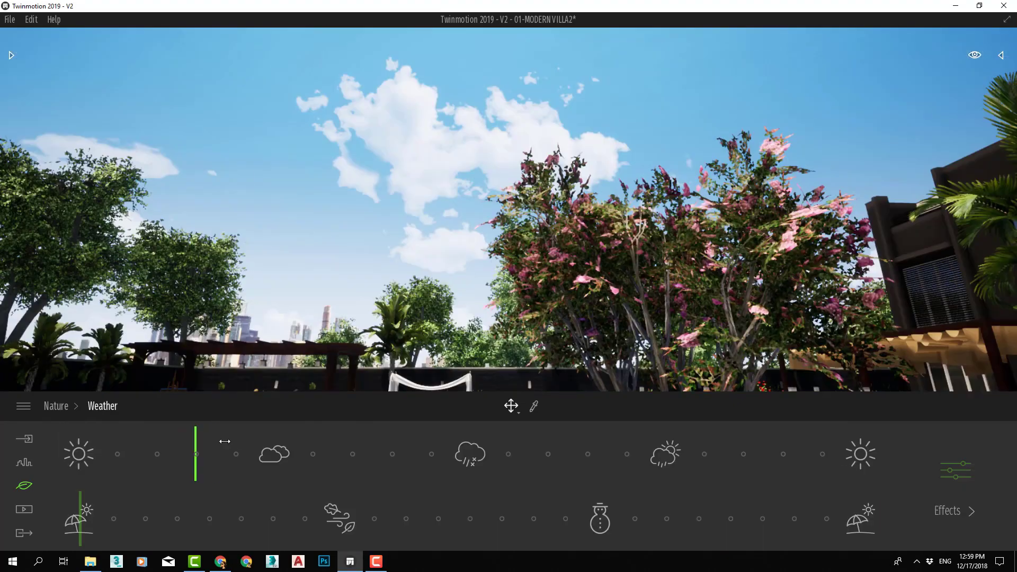
pyautogui.moveTo(195, 452); pyautogui.dragTo(369, 452)
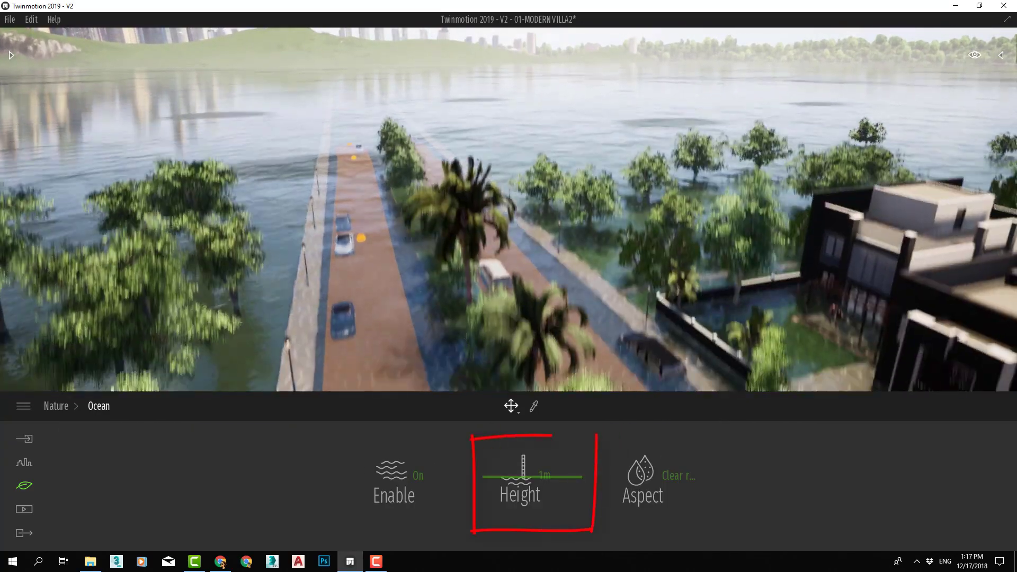
pyautogui.click(23, 533)
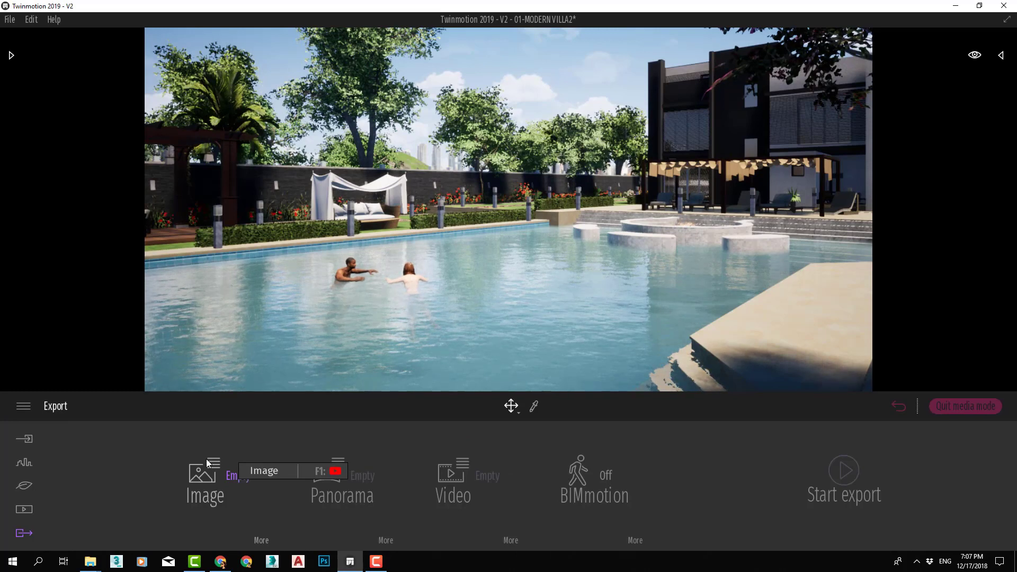